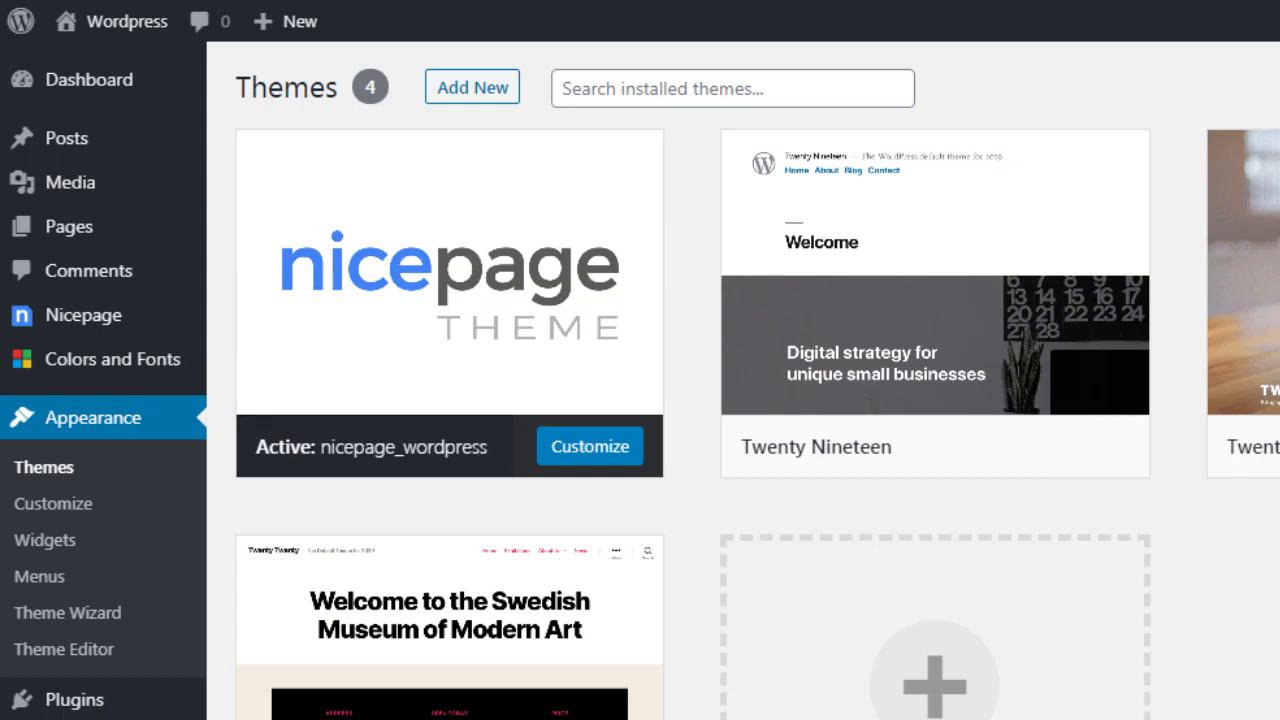
Step: Create a new blank page in the Nicepage editor from the admin sidebar
click(84, 316)
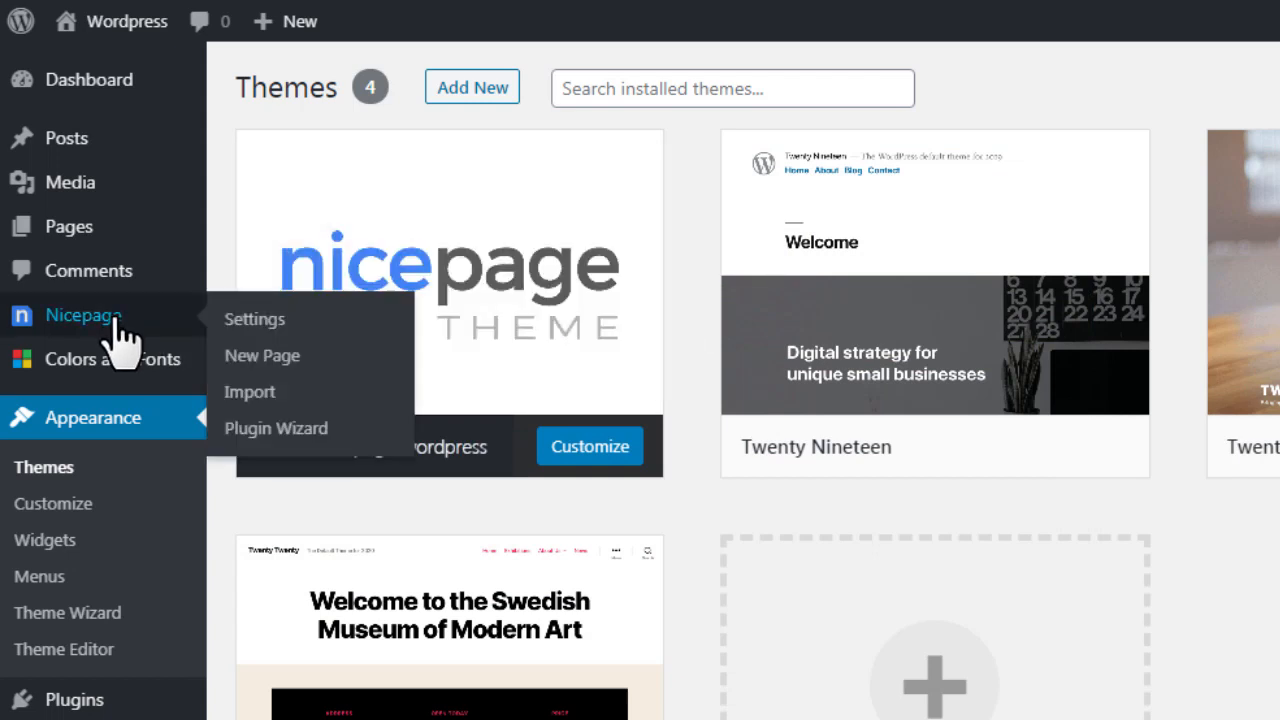
click(262, 356)
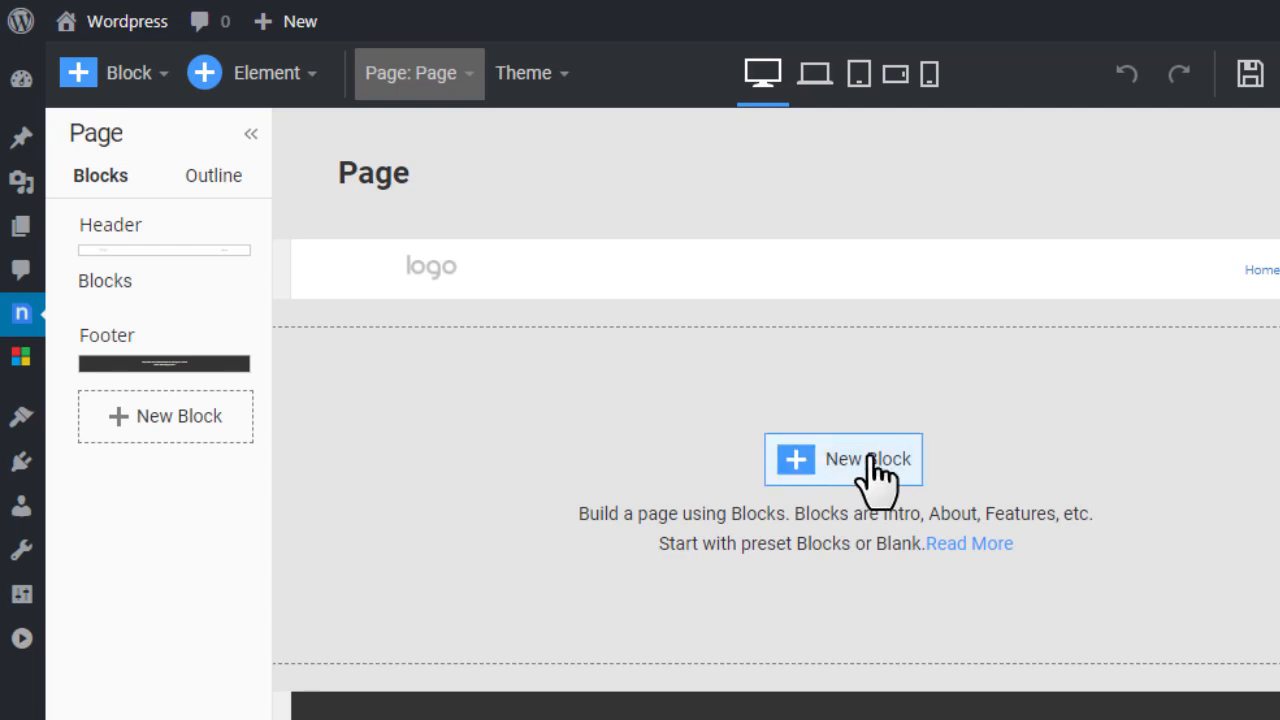
Step: Add an empty block and insert a Position & Widget Area element into it
click(844, 458)
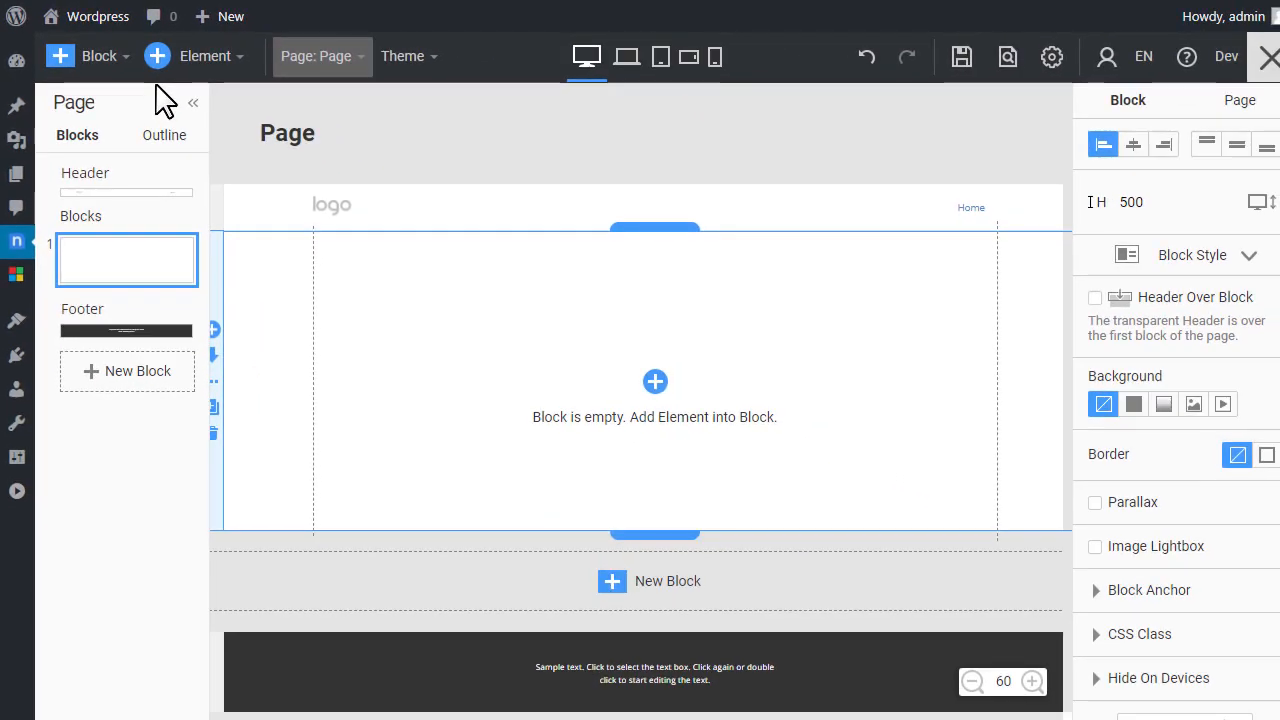
click(194, 56)
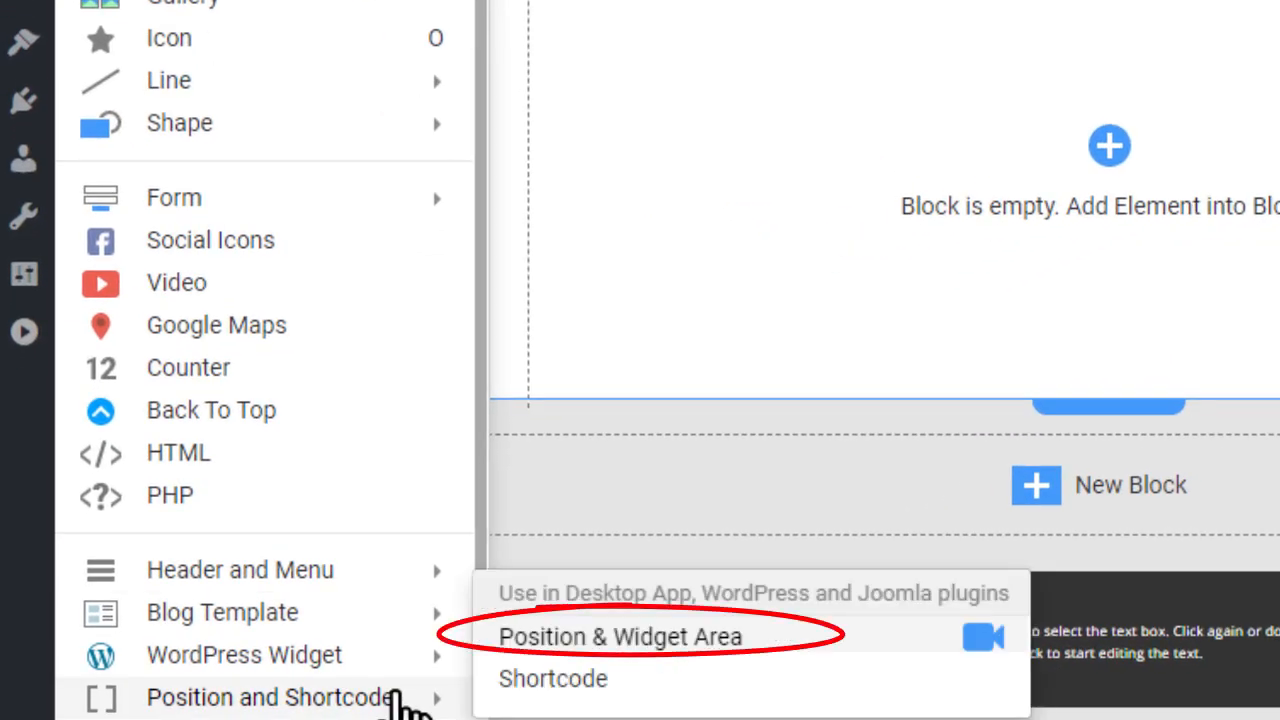
mouse_move(692, 678)
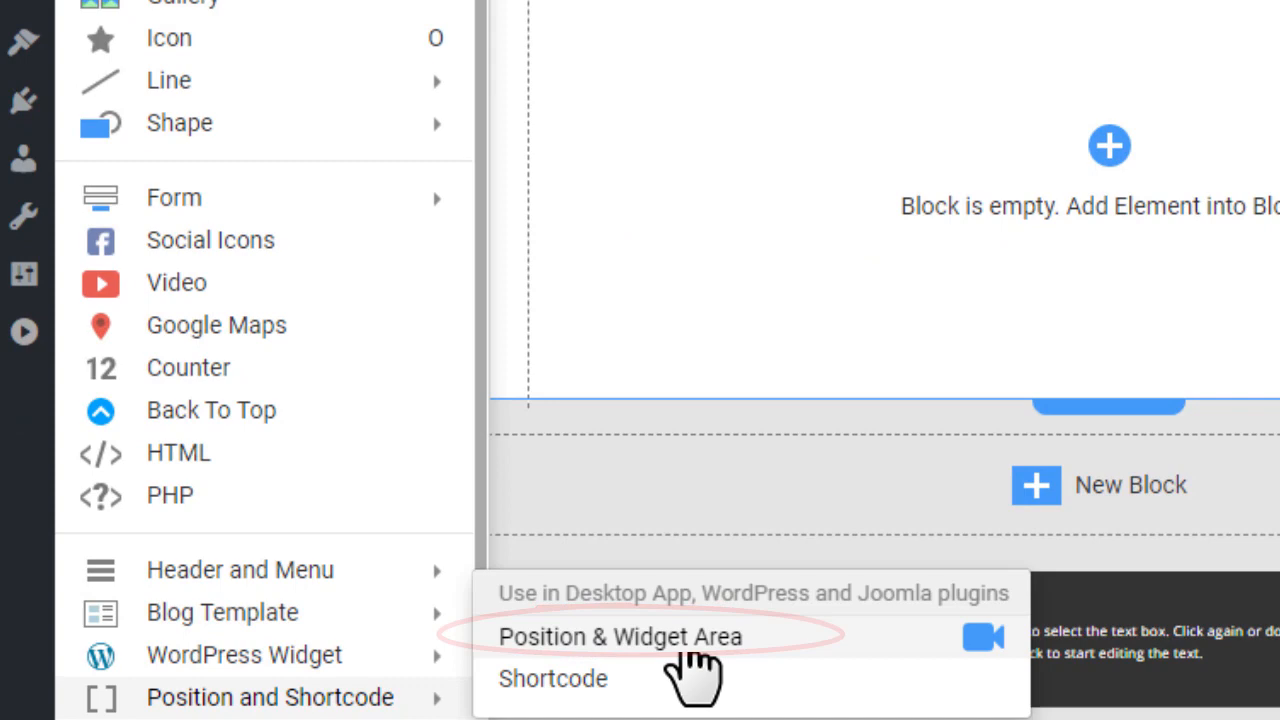
click(620, 636)
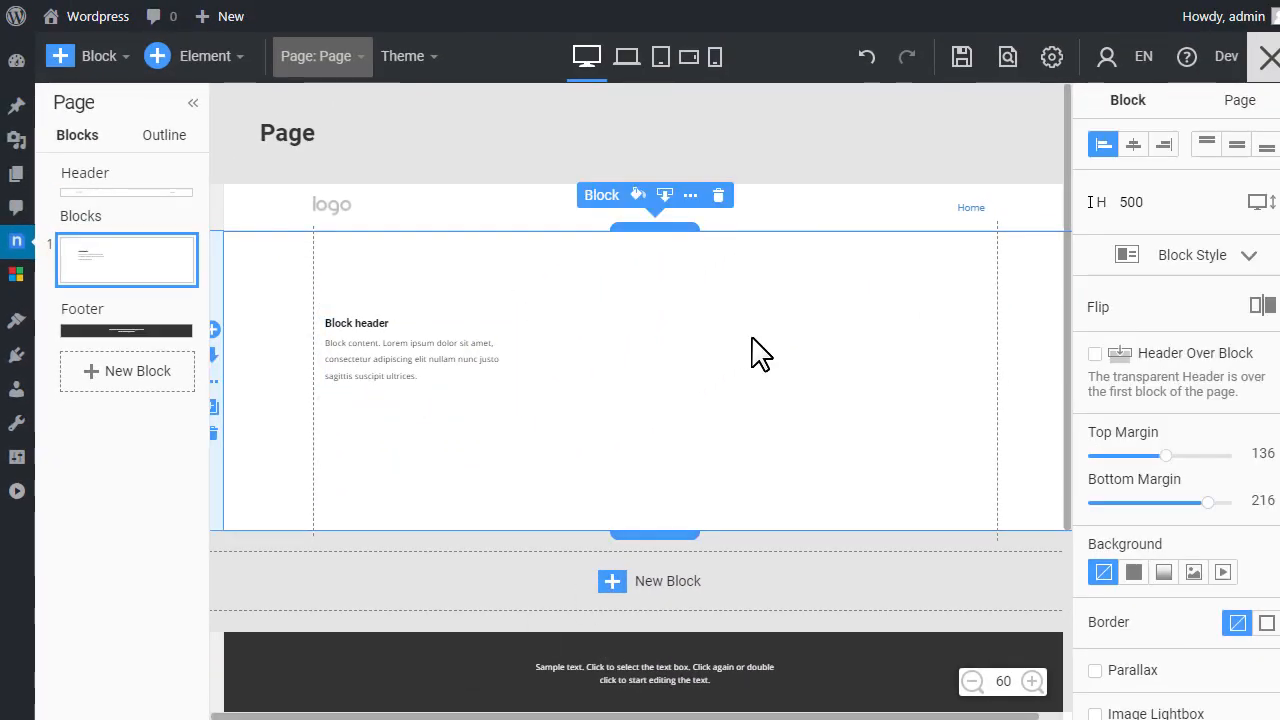
Step: Save the page with the widget area block from the editor toolbar
click(1132, 144)
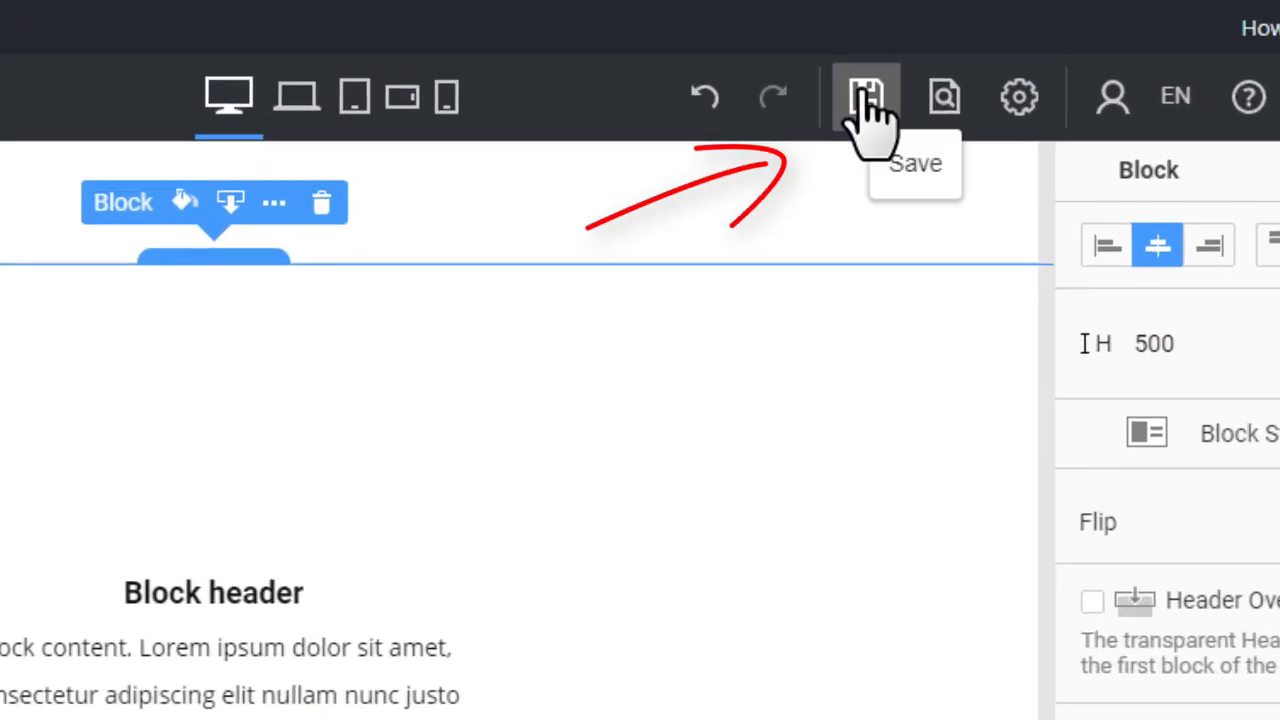
click(866, 96)
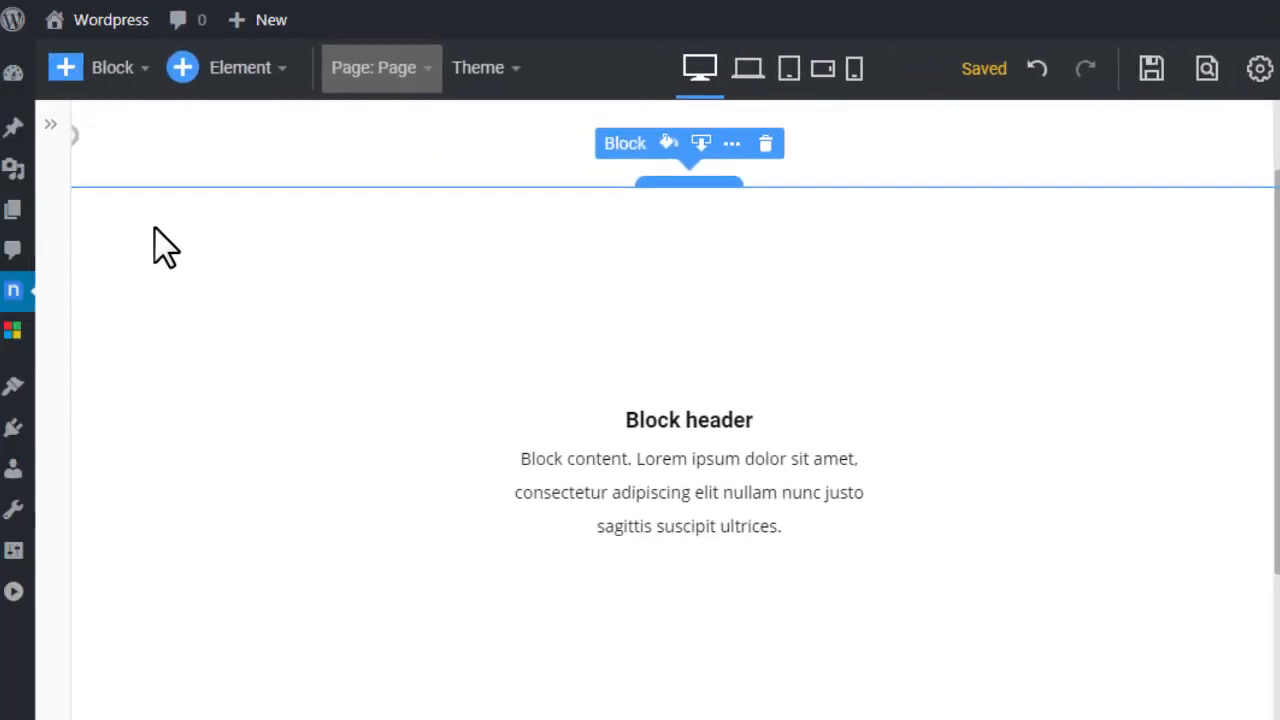
Step: Review the saved draft page in the Pages list and visit its permalink
click(64, 210)
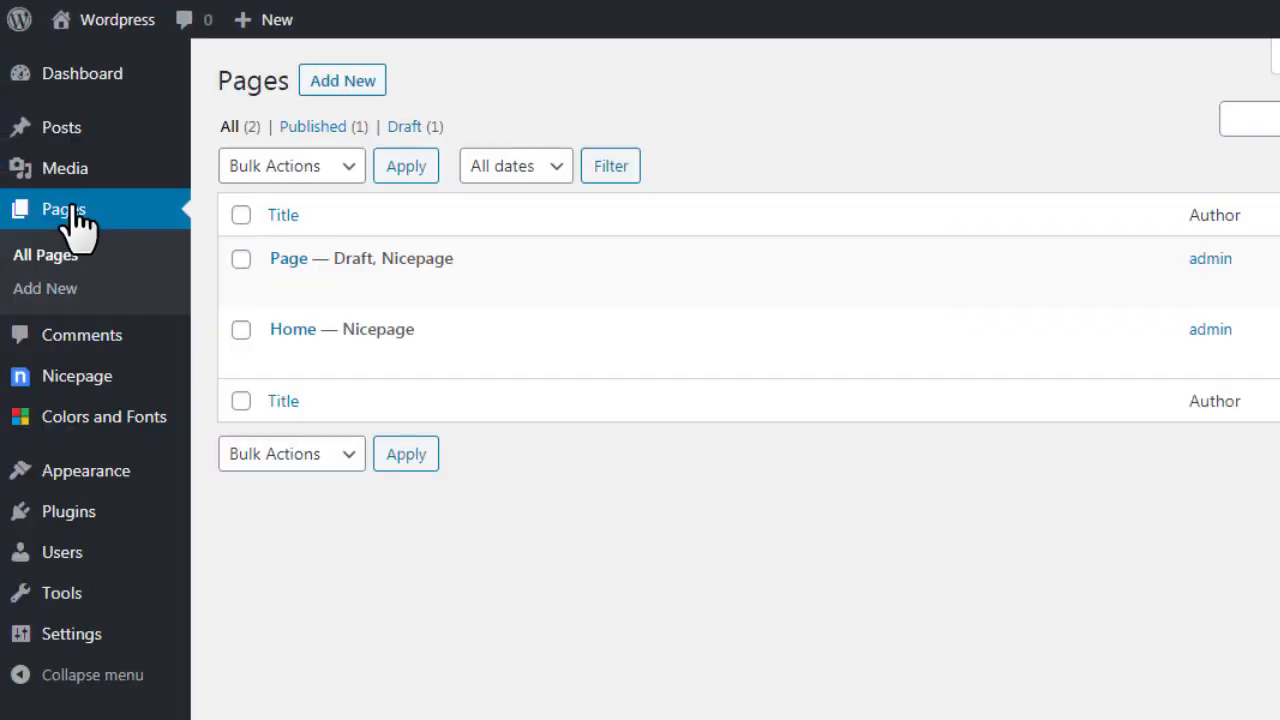
mouse_move(288, 258)
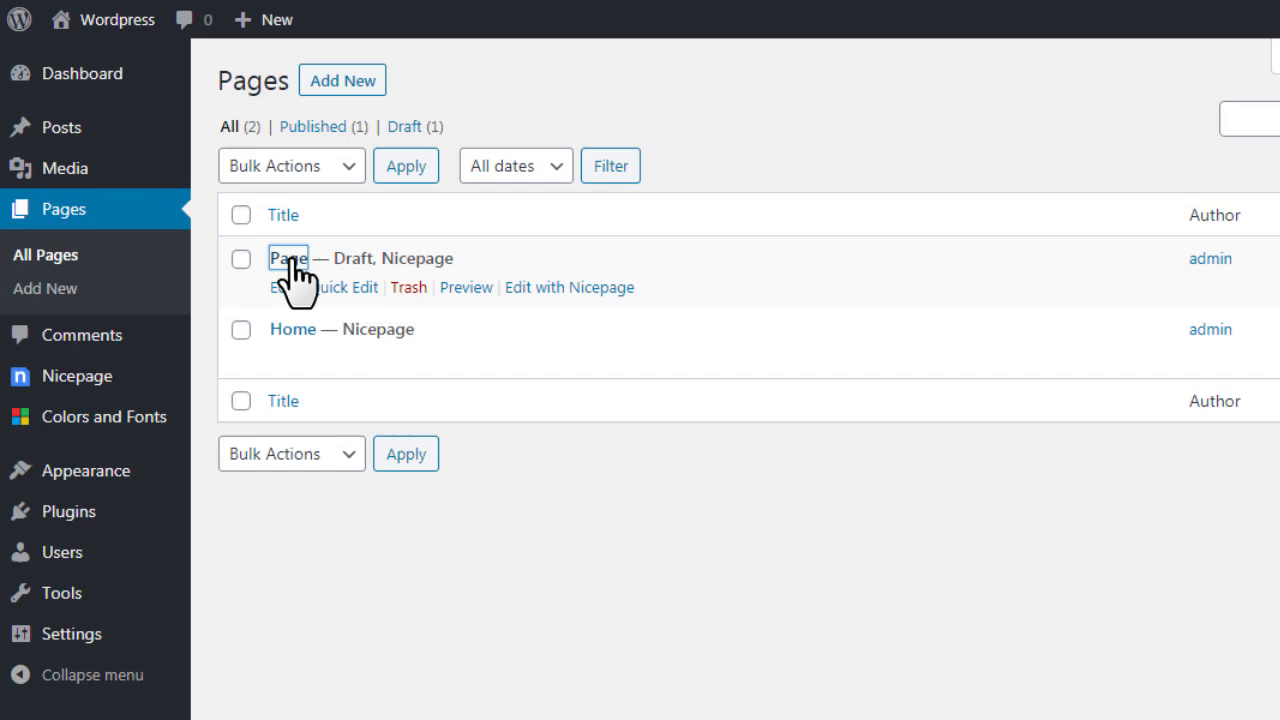
click(288, 258)
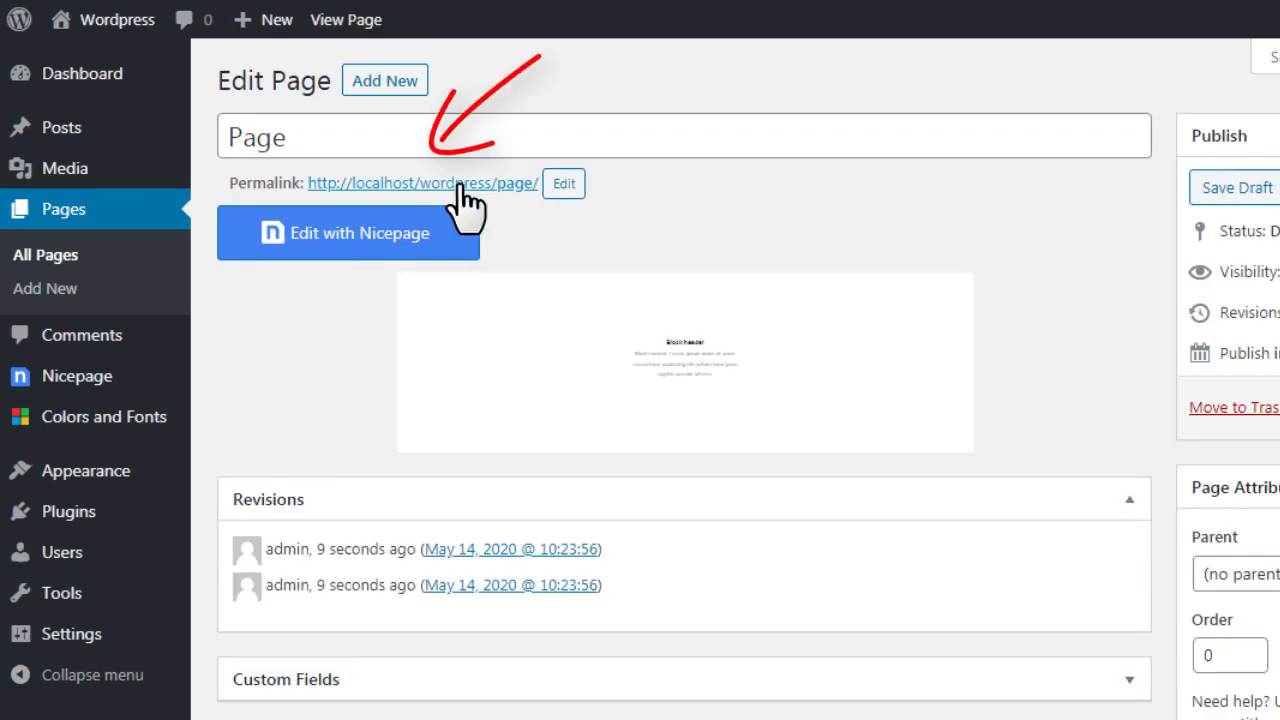
click(422, 184)
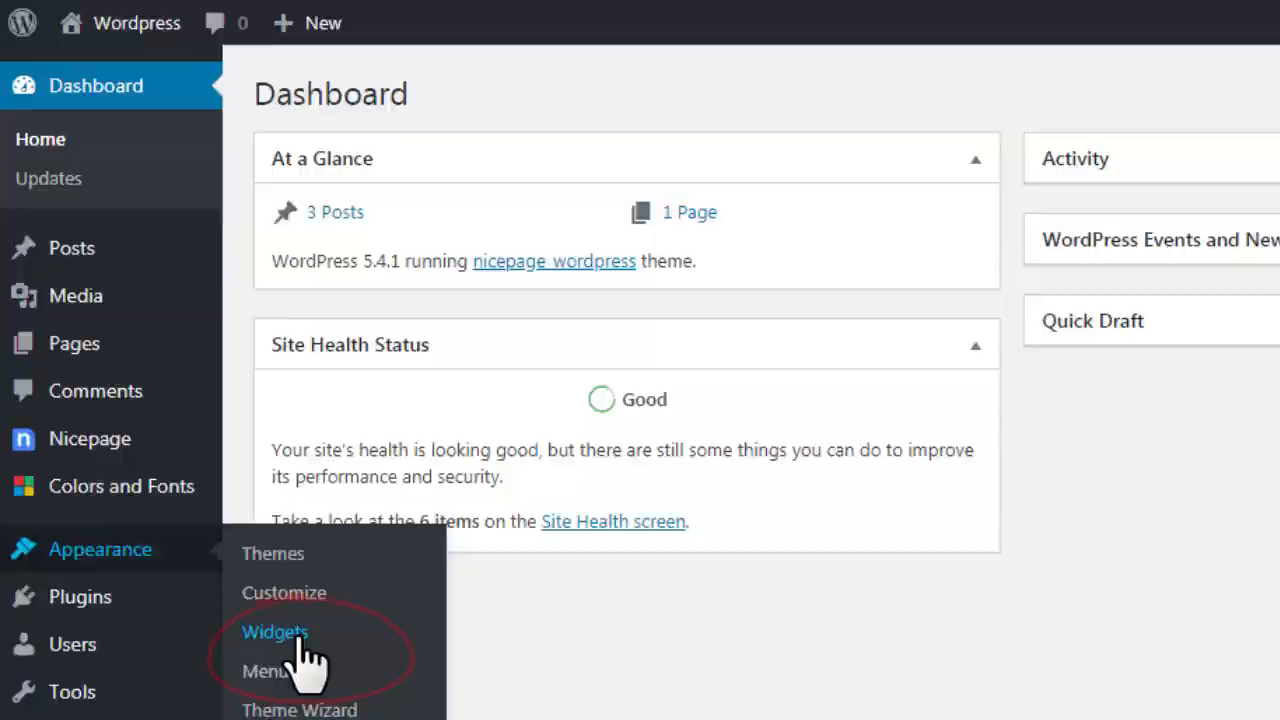
Step: Add an Image widget with the smiling woman's photo to the Primary Widget Area and save it
click(276, 632)
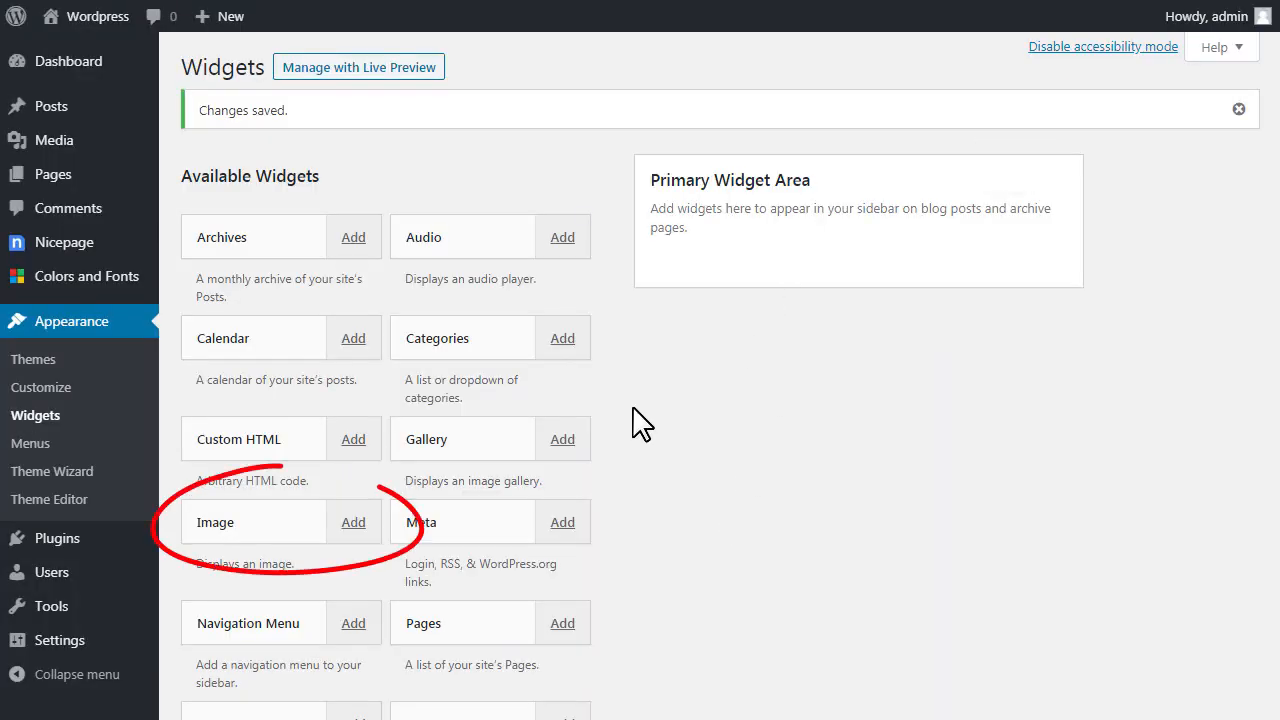
click(352, 520)
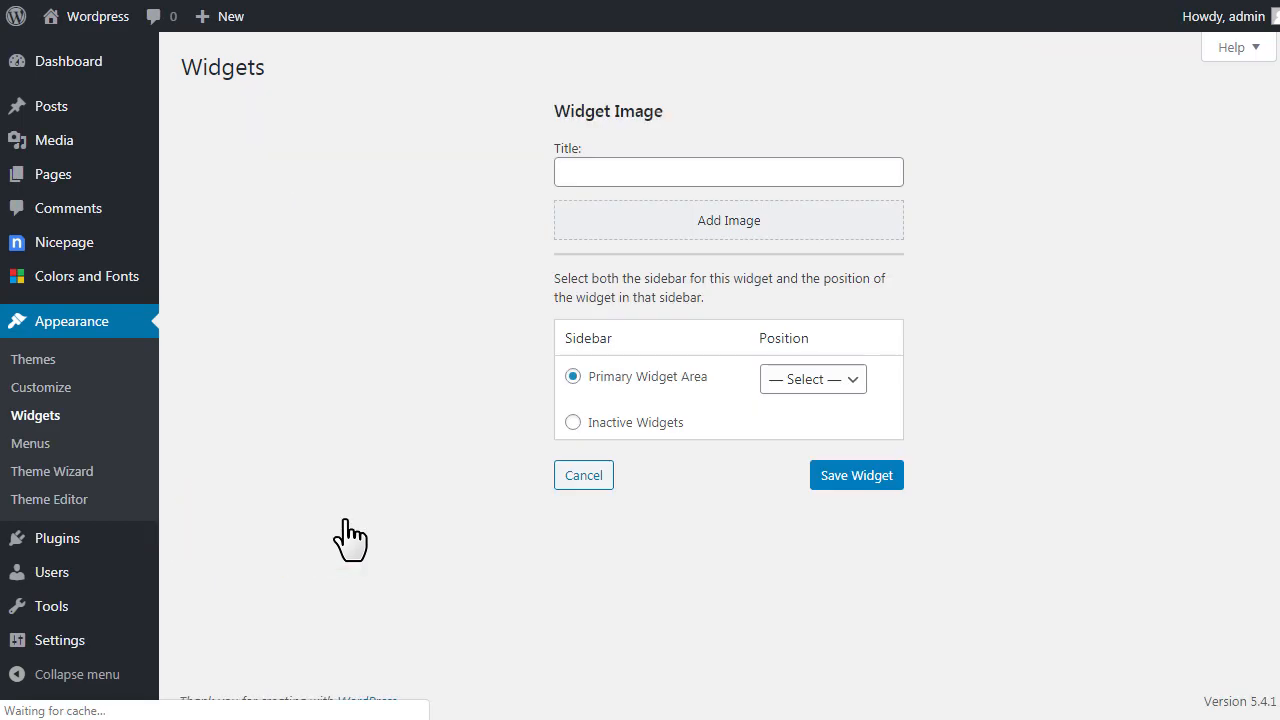
click(728, 220)
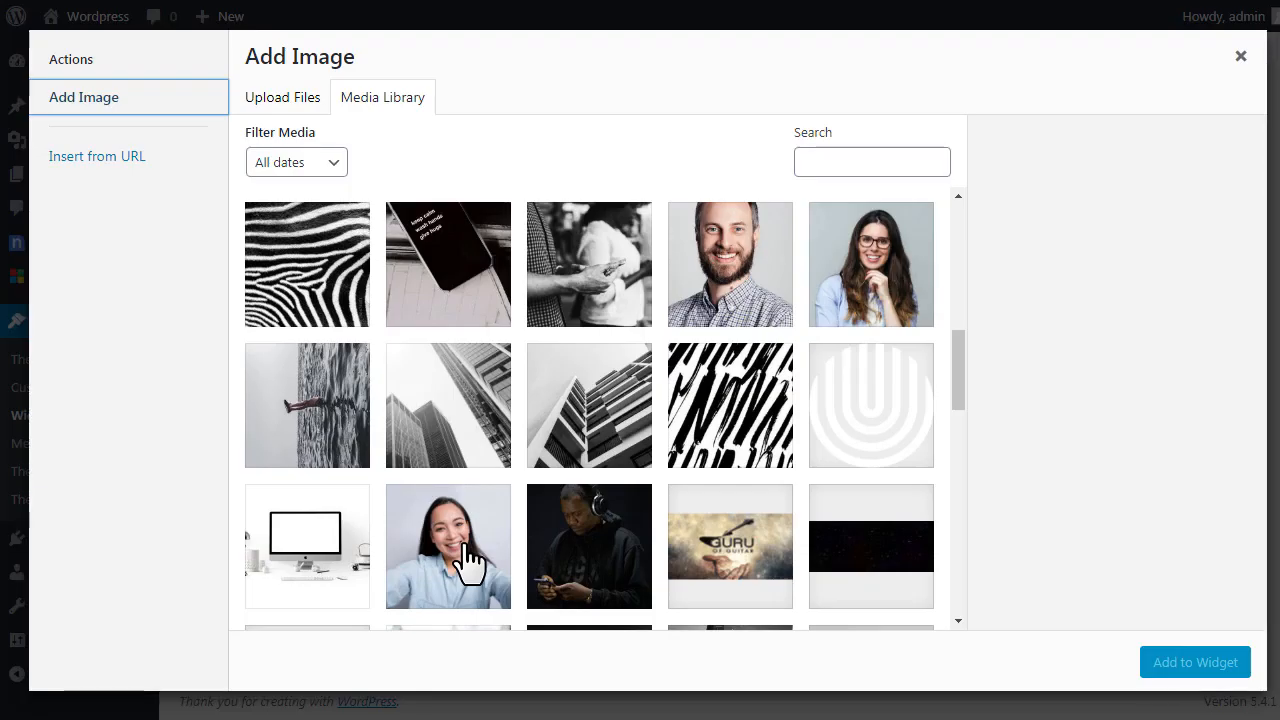
click(448, 546)
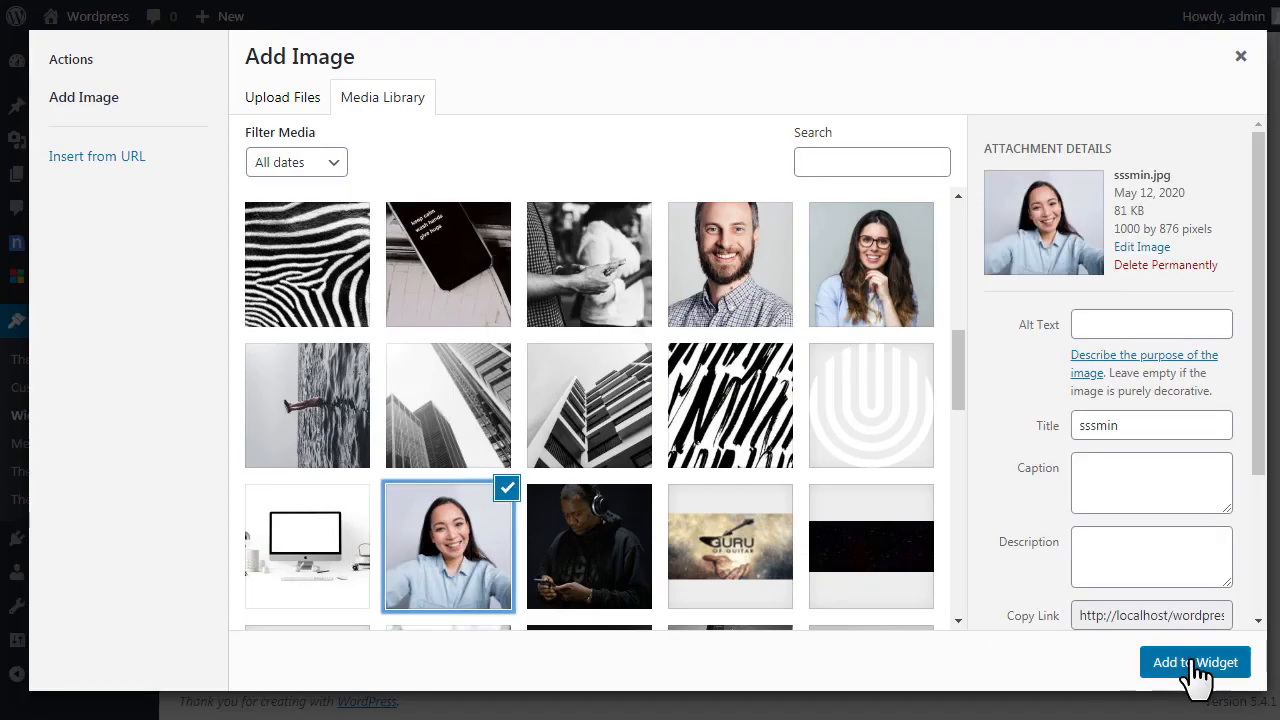
click(1196, 662)
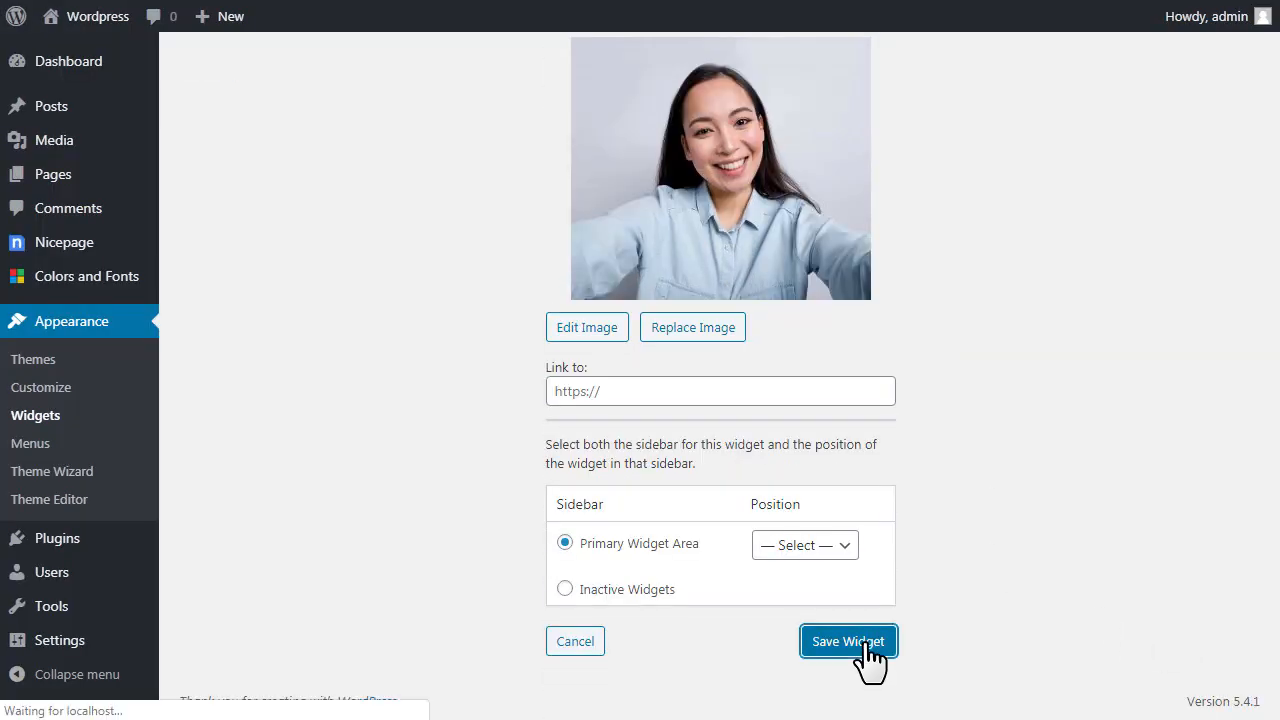
click(848, 640)
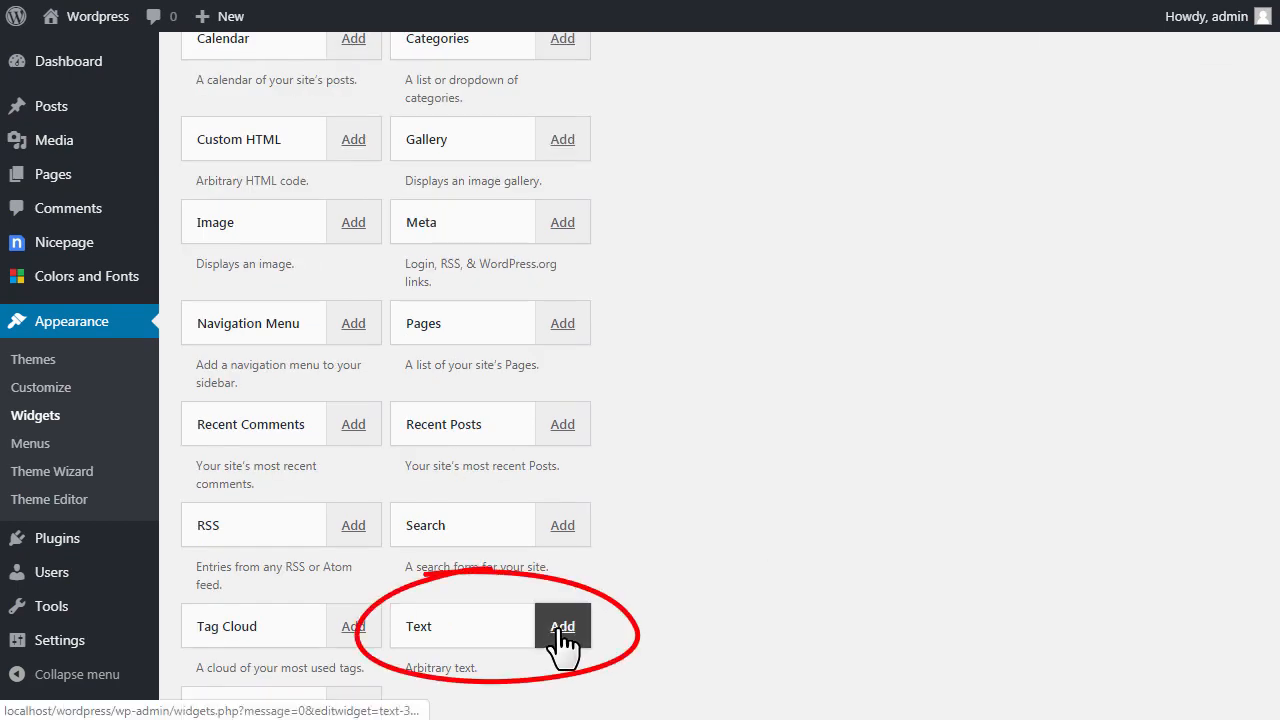
Step: Add a Text widget titled 'Sample Text' at position 2 and save it
click(562, 626)
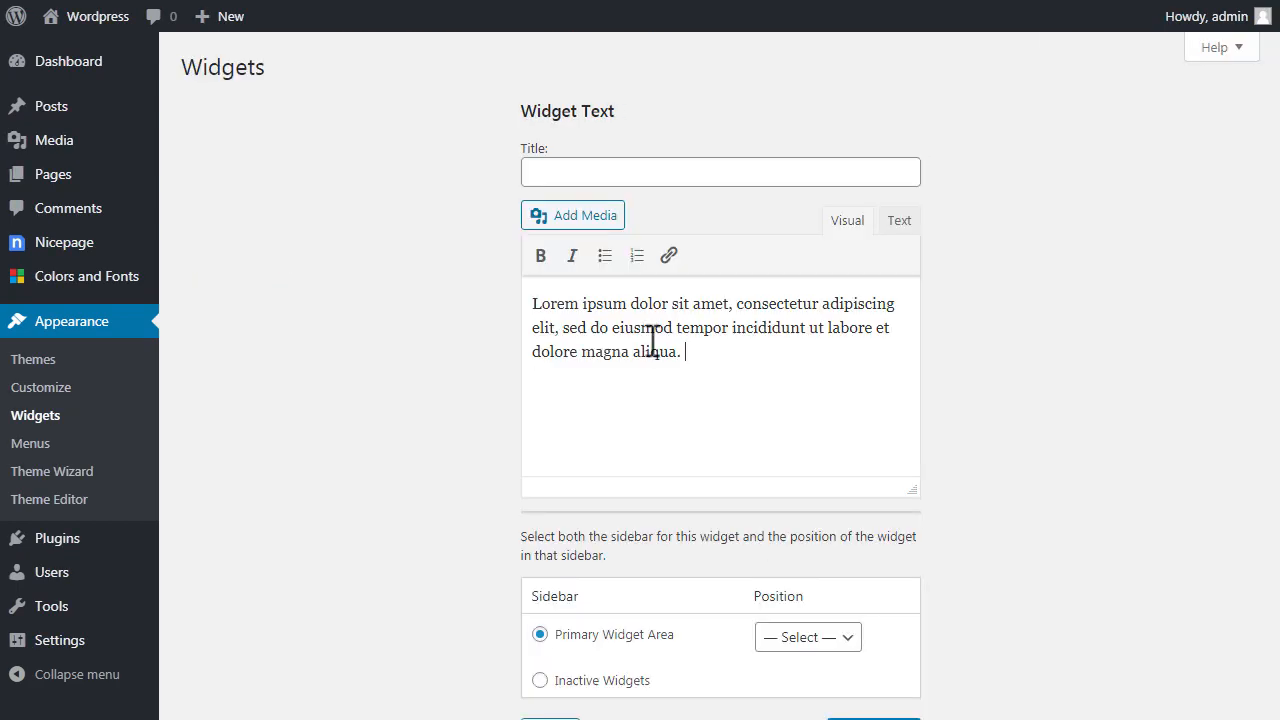
text(Sample Text)
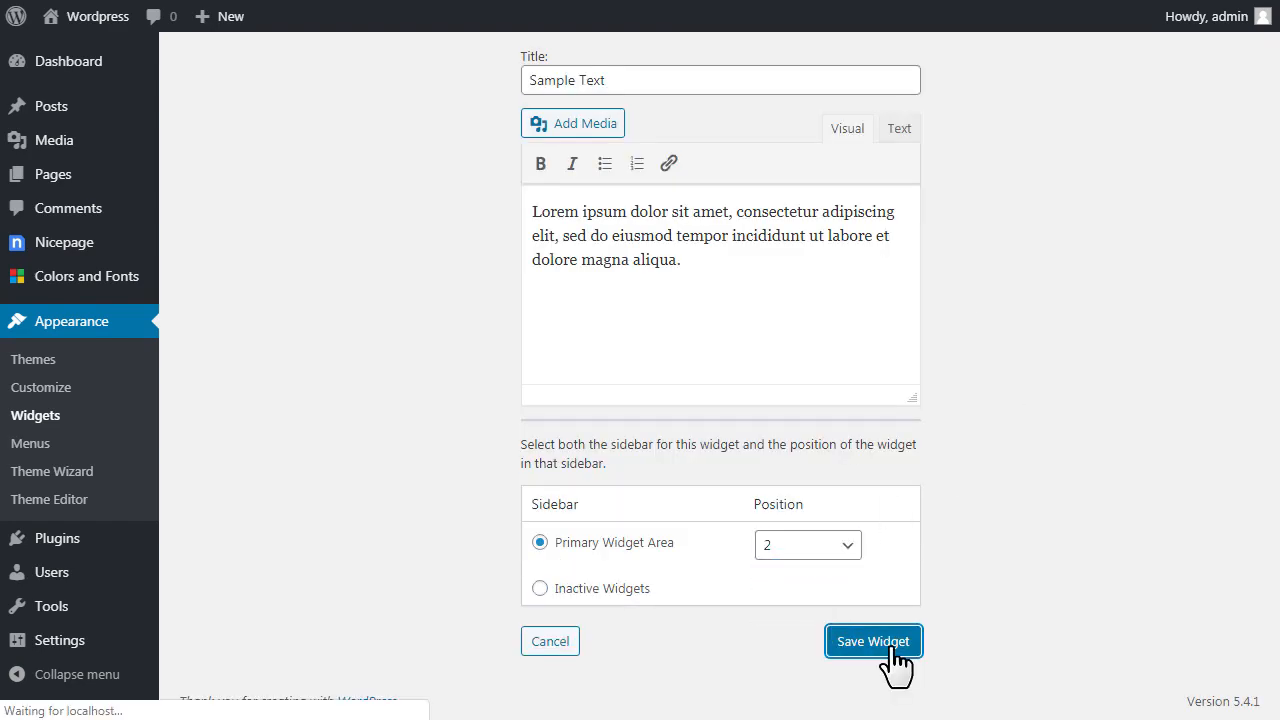
click(872, 640)
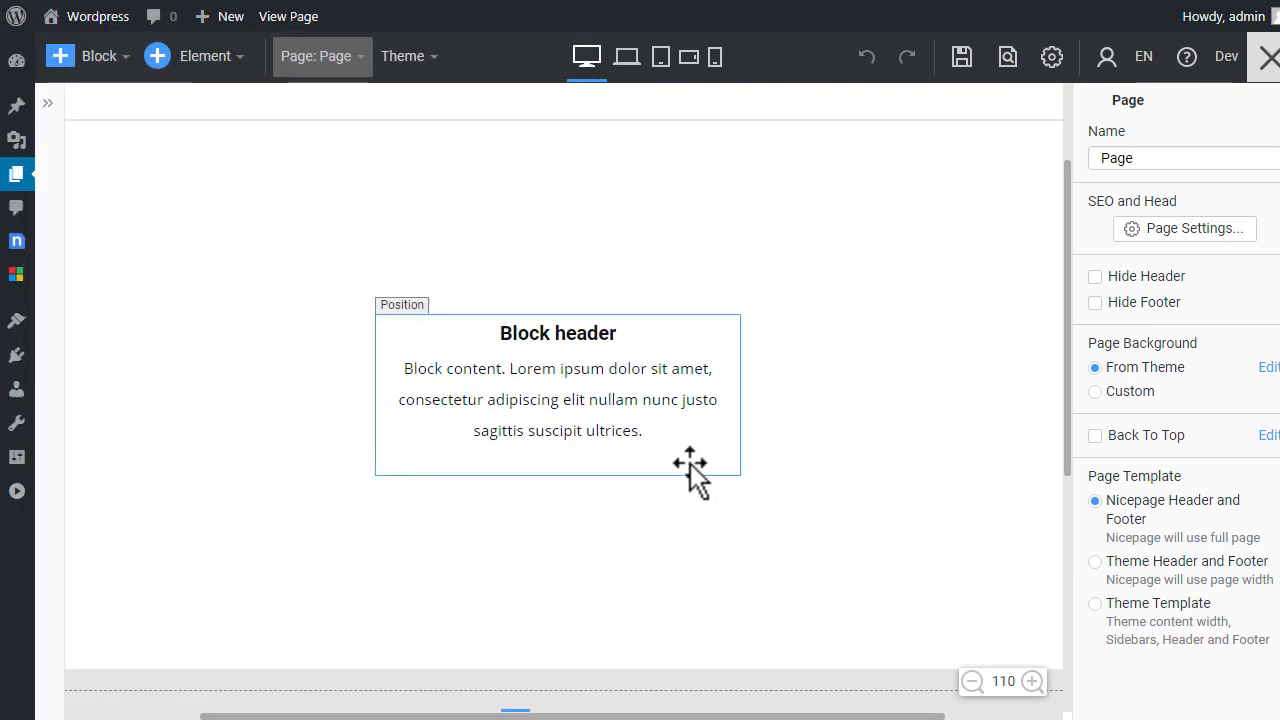
Step: Set the position element's Existing Position Name to 'Primary Widget Area'
click(556, 396)
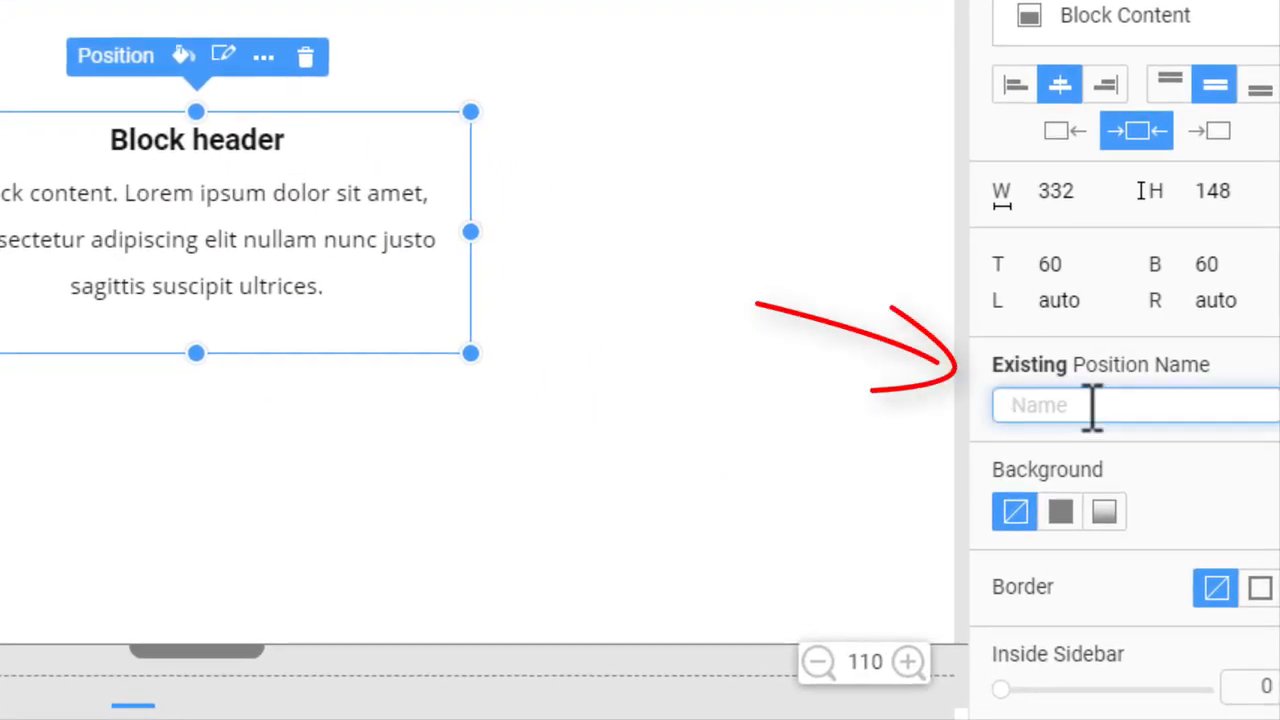
text(Primary Widget Area)
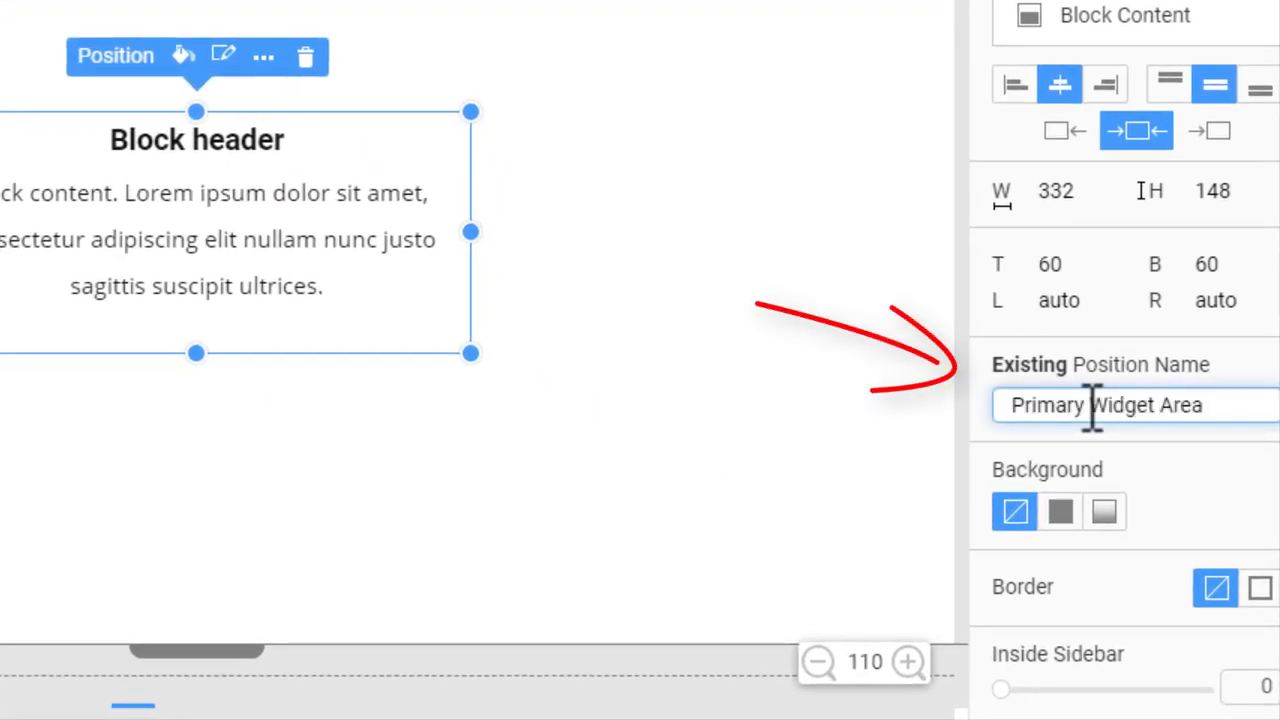